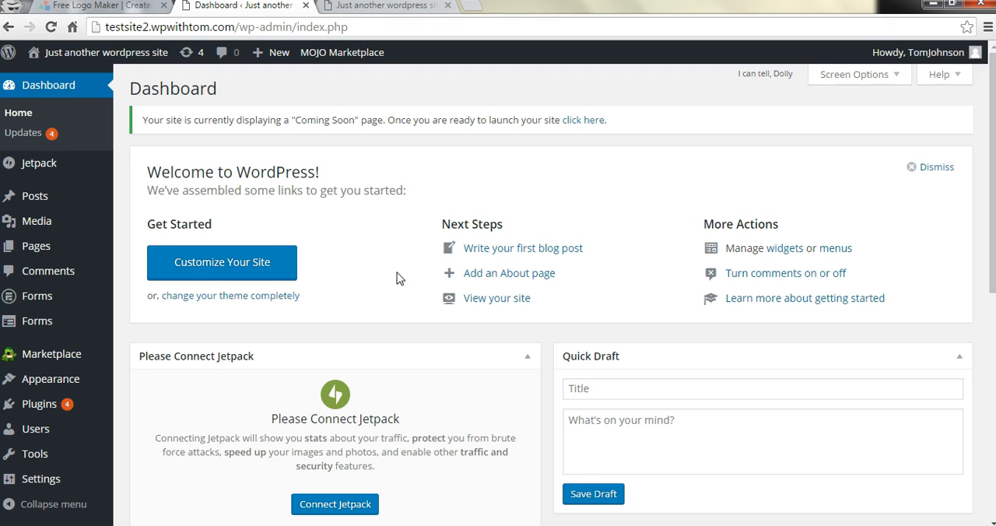
mouse_move(366, 9)
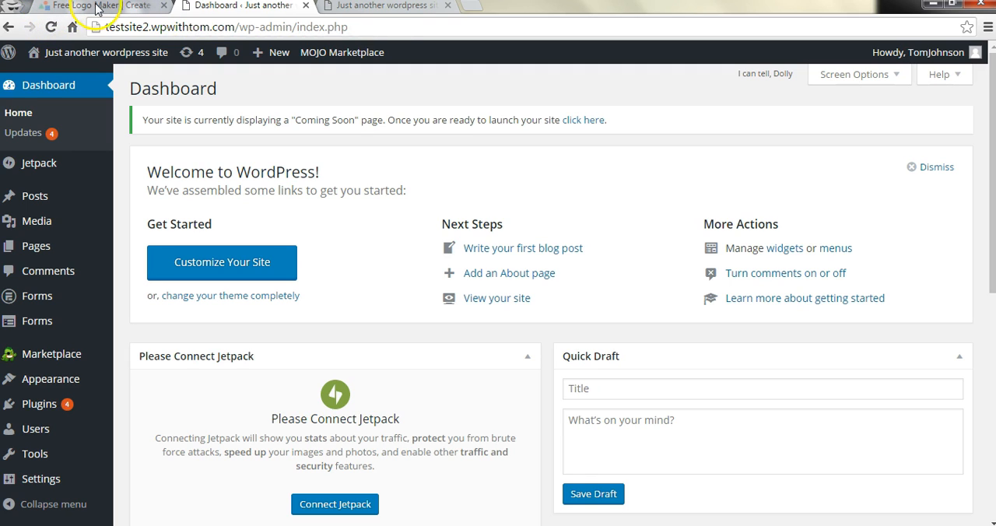
- Dismiss the four-step Logomakr welcome tour, clearing the sample burger logo to a blank canvas
click(93, 6)
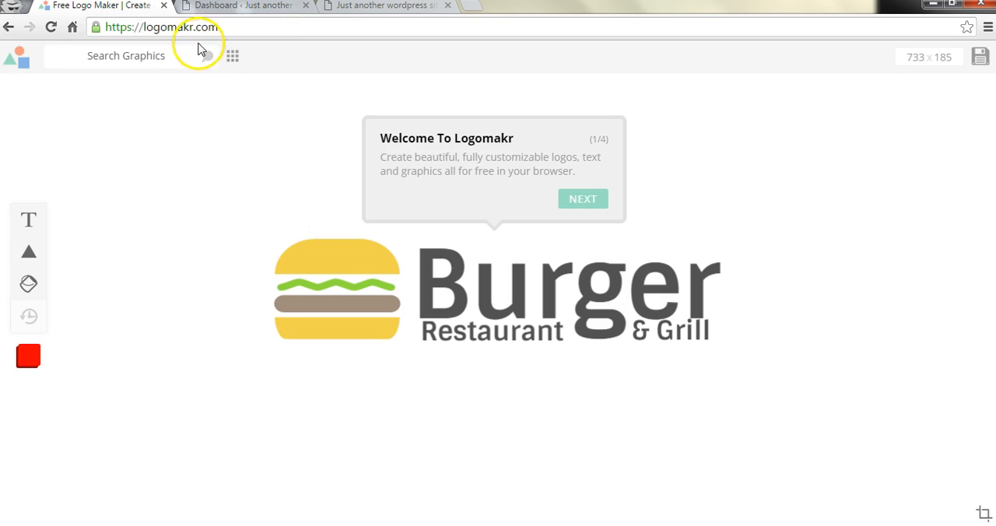
mouse_move(202, 47)
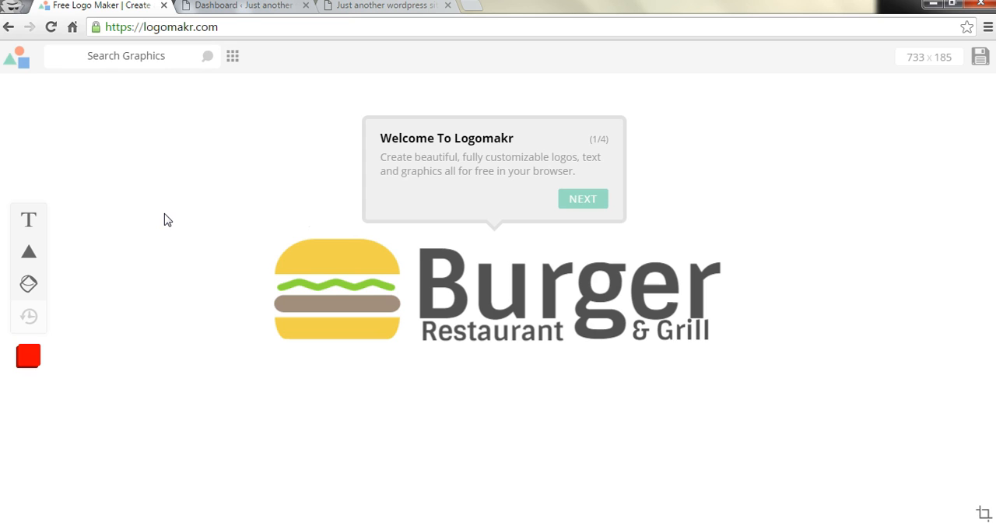
click(582, 199)
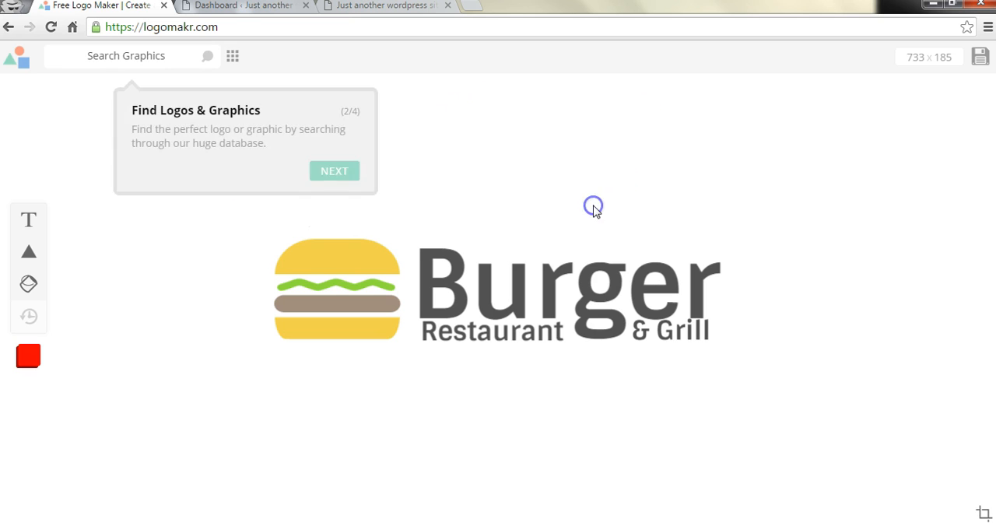
click(333, 171)
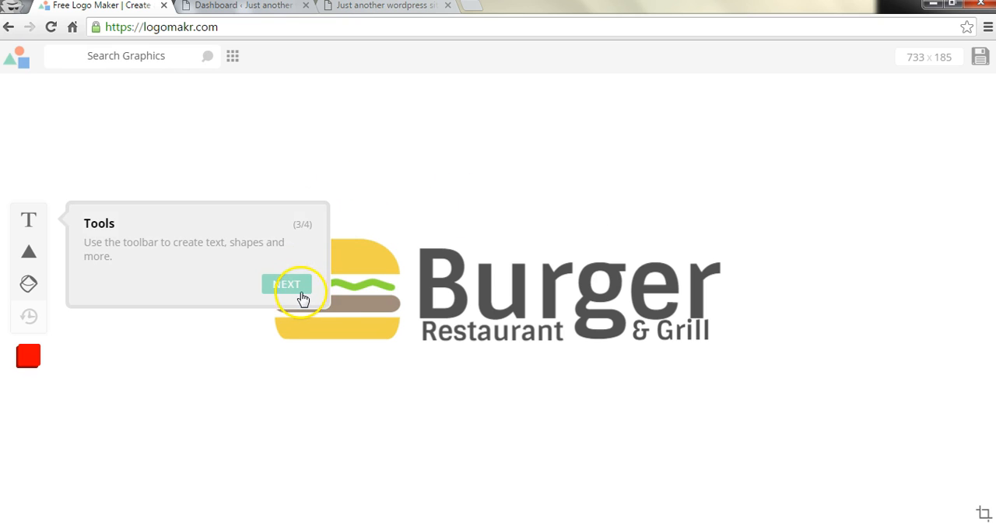
click(286, 283)
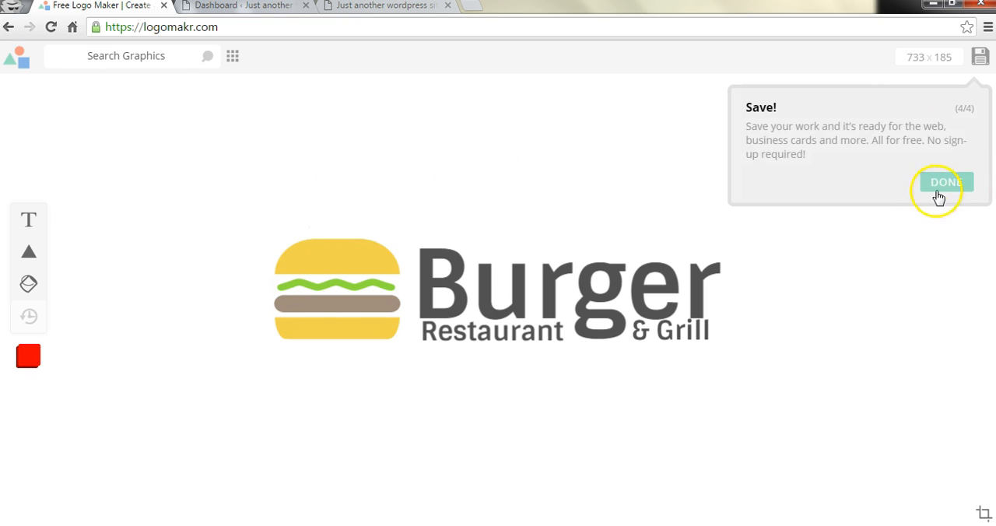
click(945, 182)
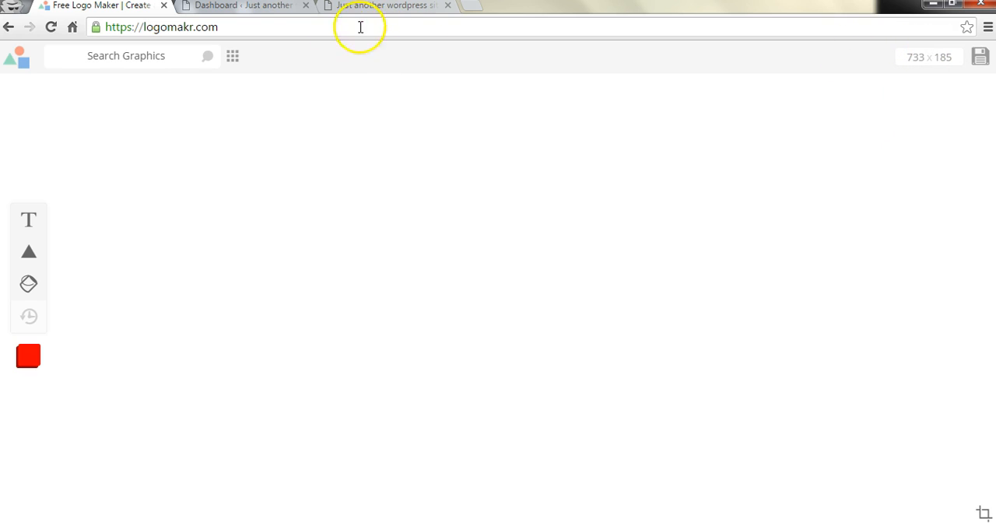
- From the WordPress dashboard, reach the theme Customizer's Site Identity panel via Appearance > Customize
click(236, 6)
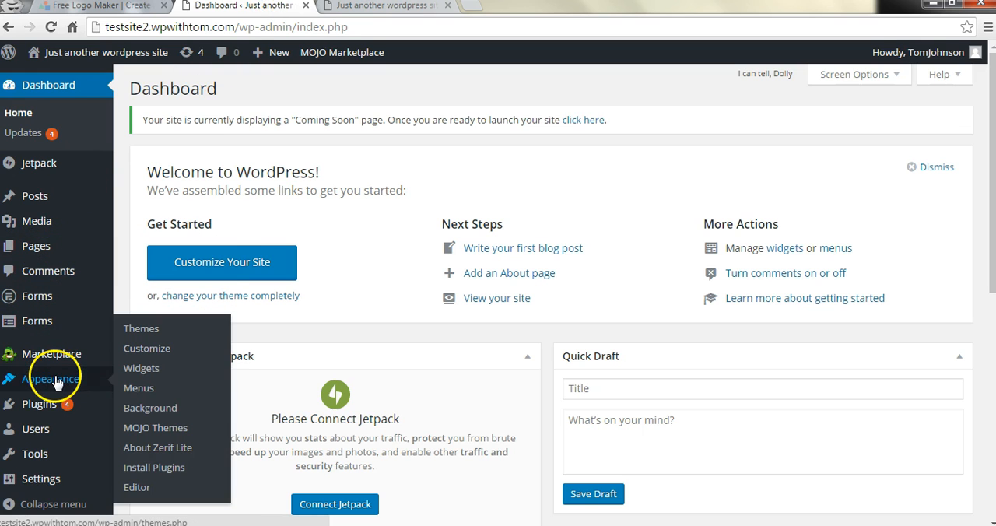
click(147, 348)
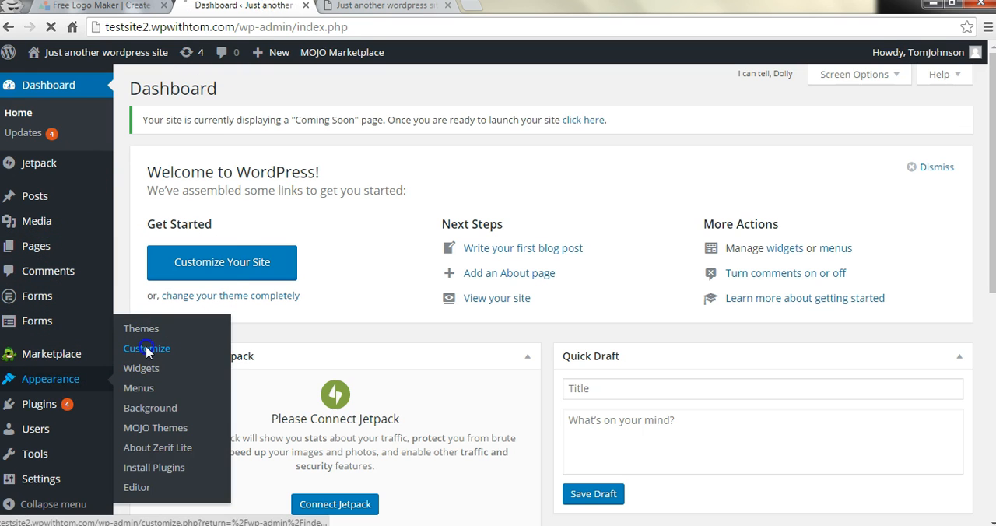
click(381, 6)
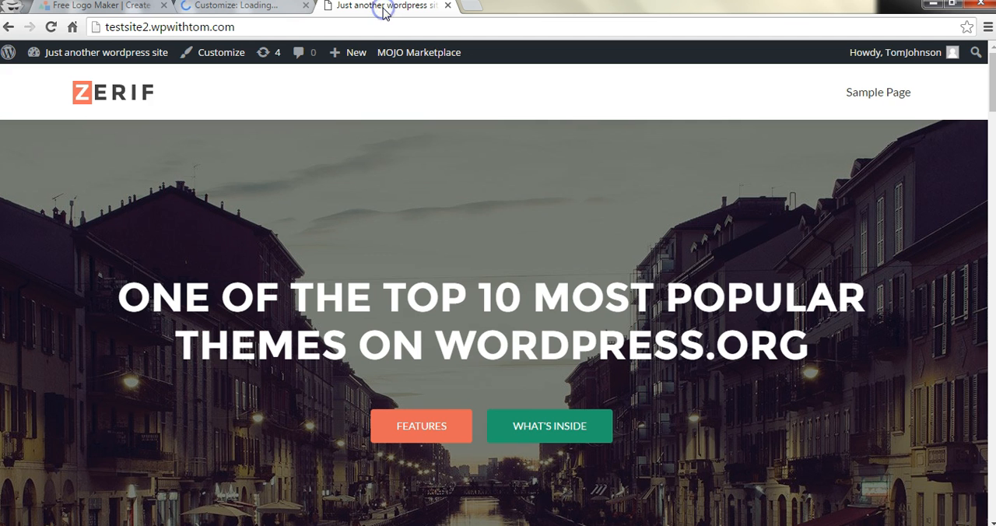
mouse_move(193, 115)
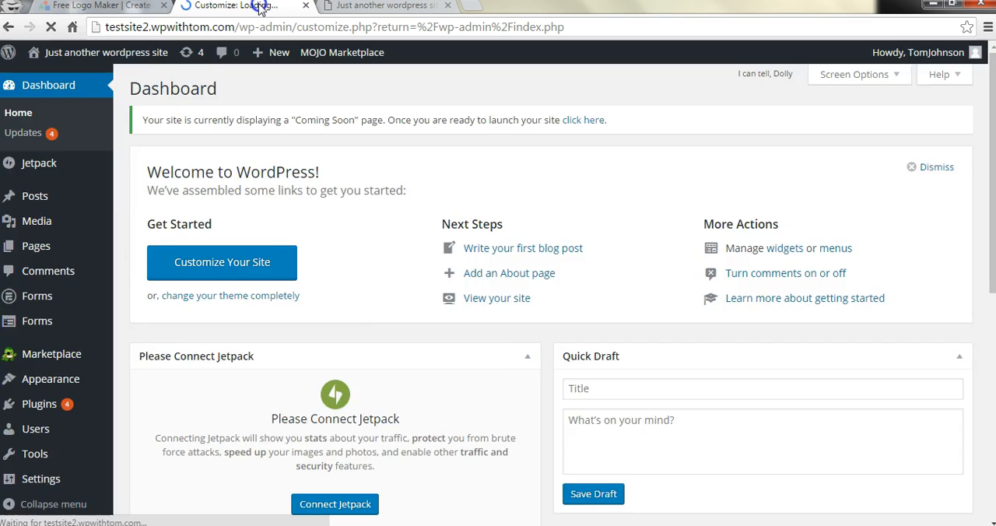
click(221, 262)
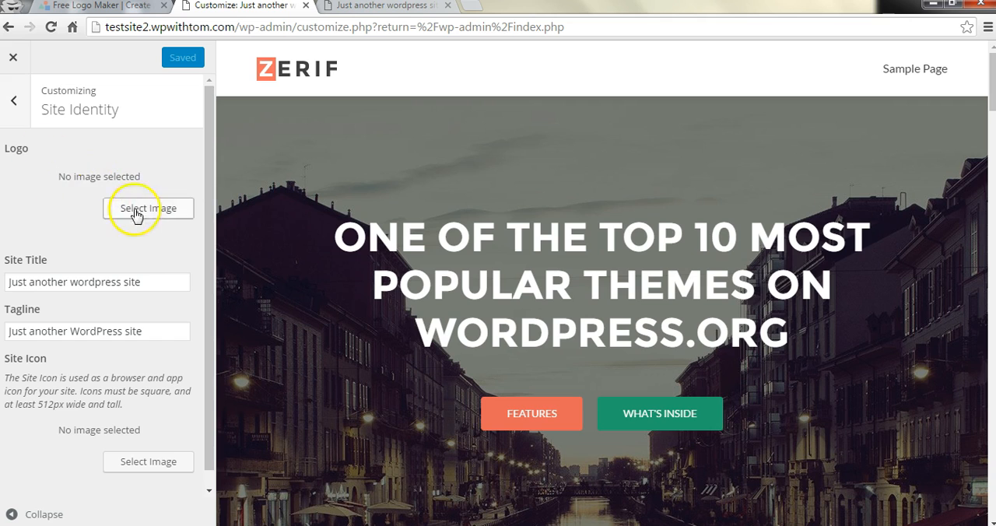
mouse_move(221, 95)
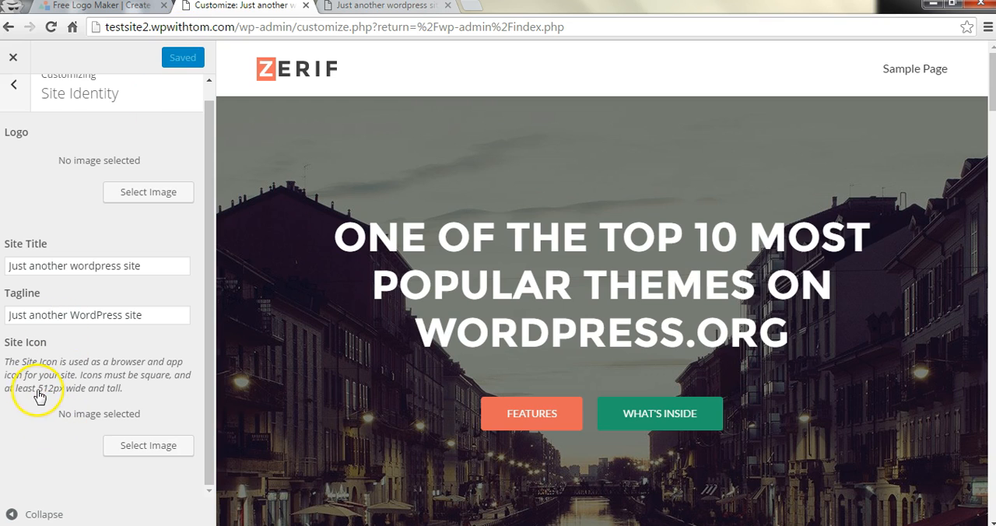
mouse_move(61, 398)
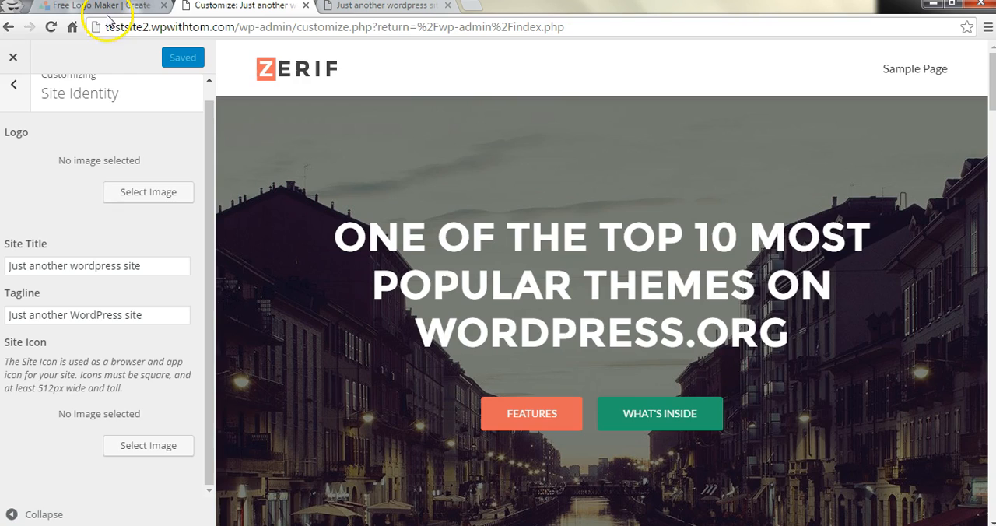
- Search the Logomakr graphics library for 'camera' and add the outline camera to the canvas
click(100, 6)
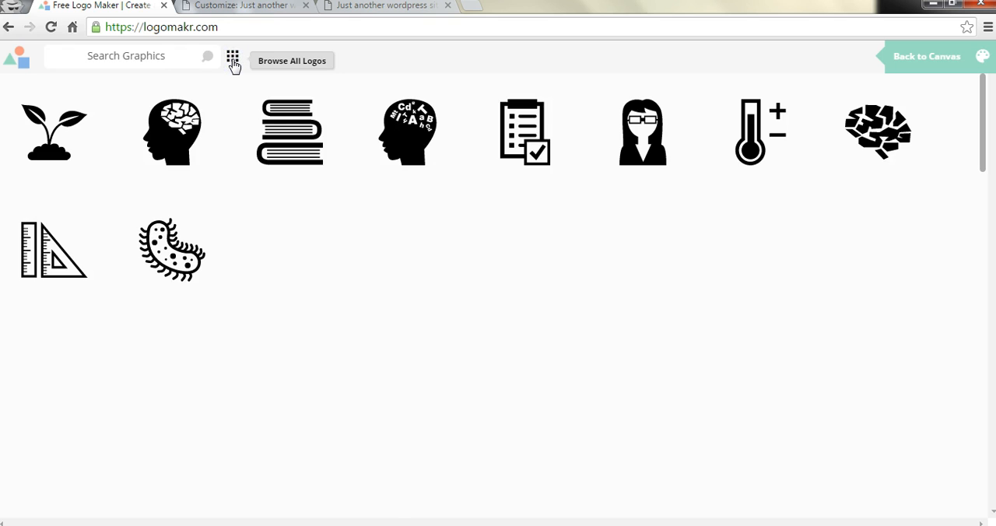
click(124, 56)
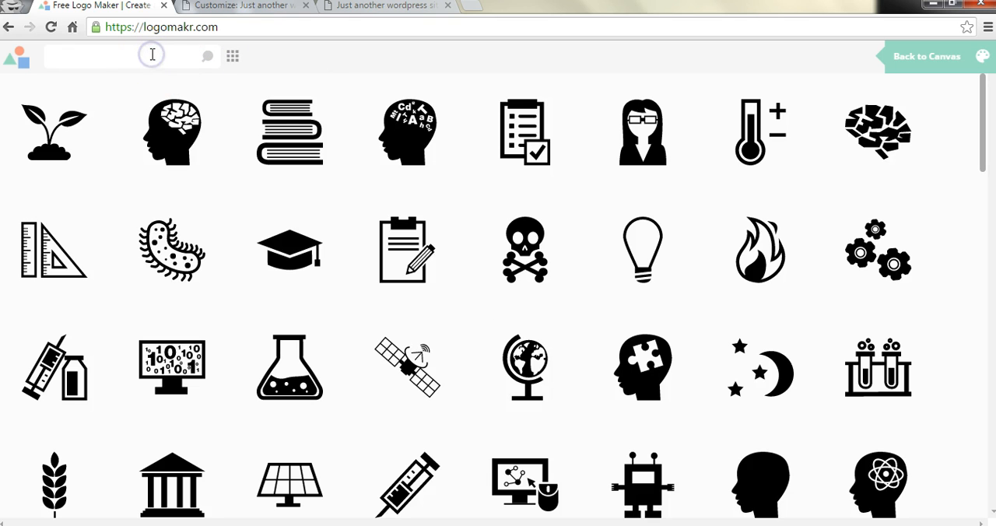
text(camera)
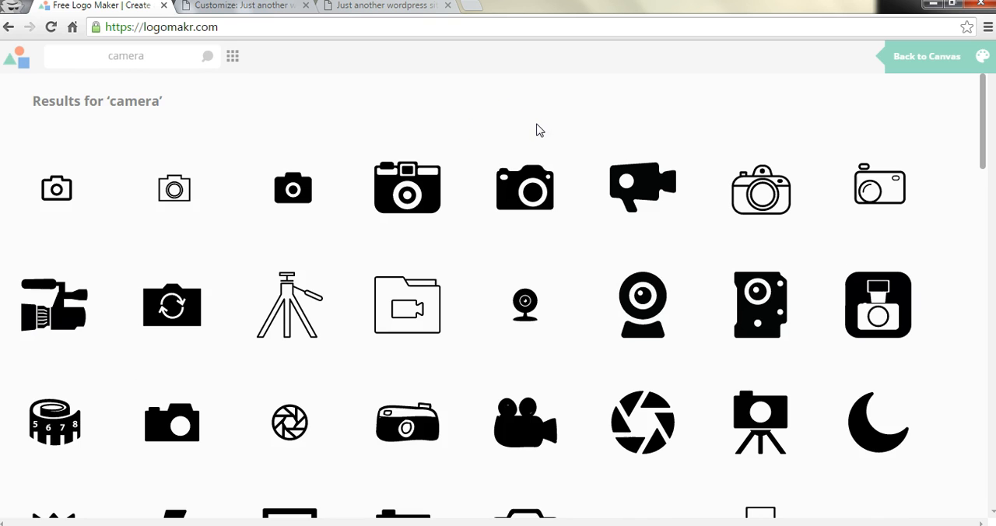
click(56, 186)
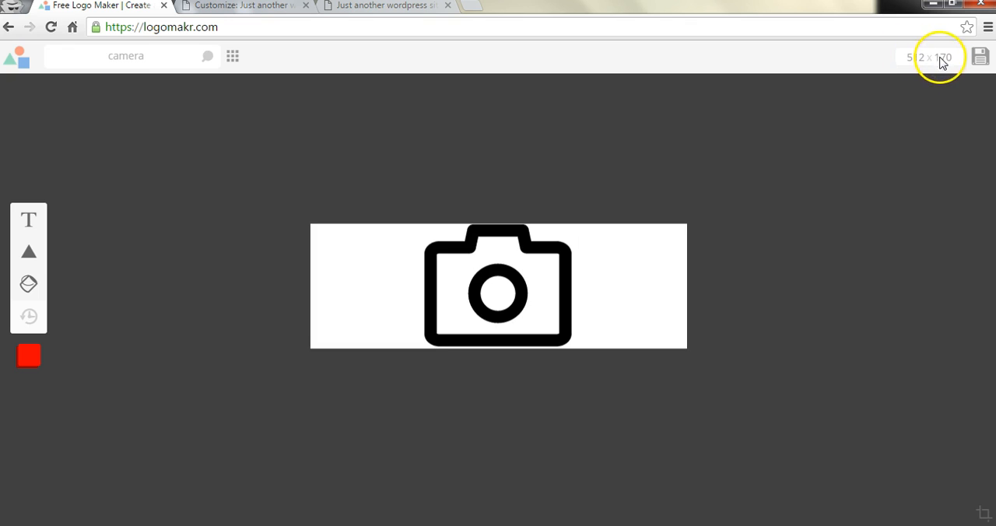
- Resize the canvas to 512 × 512 and enlarge the camera icon to nearly fill it
click(940, 56)
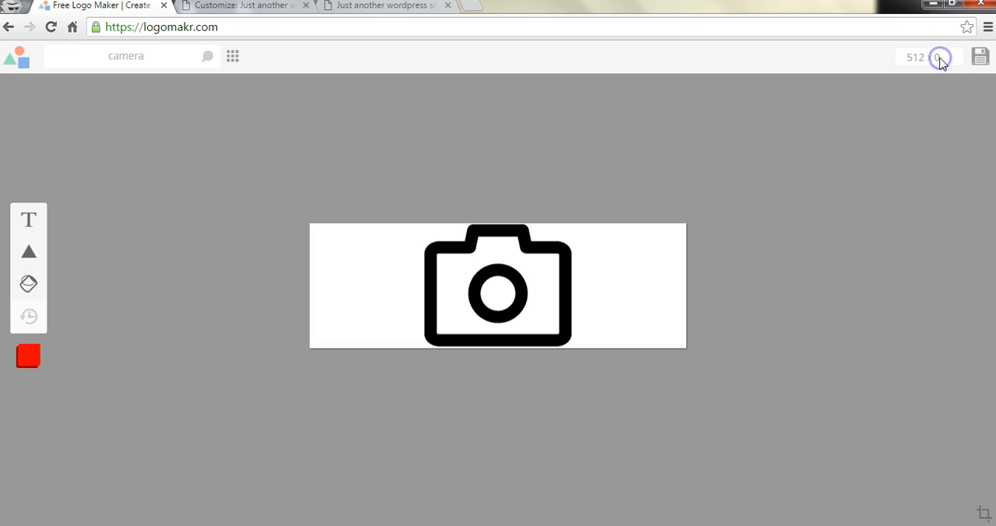
click(940, 56)
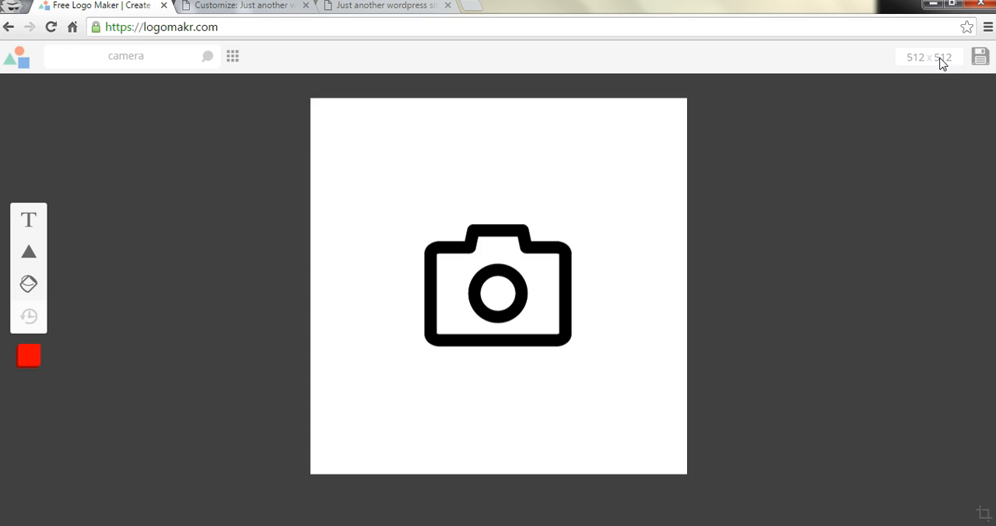
click(498, 286)
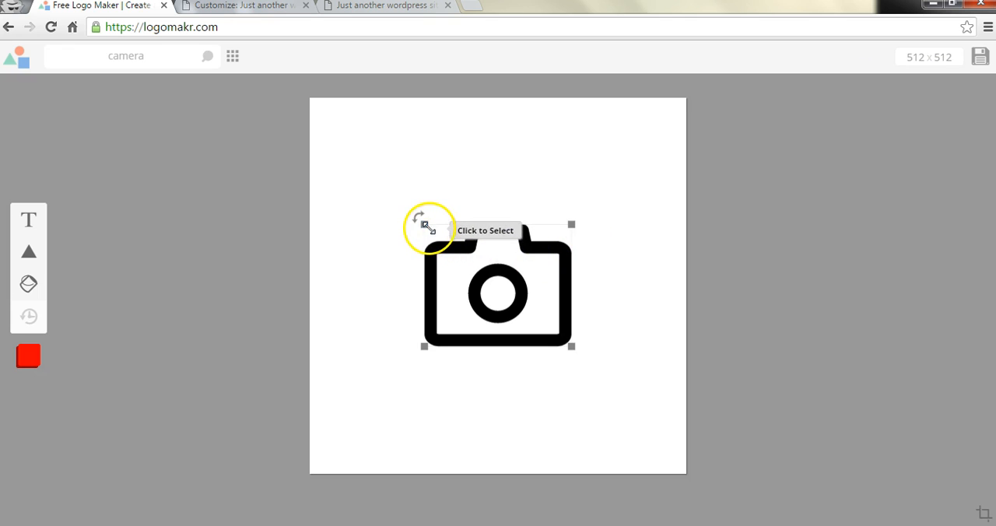
drag(423, 224, 412, 215)
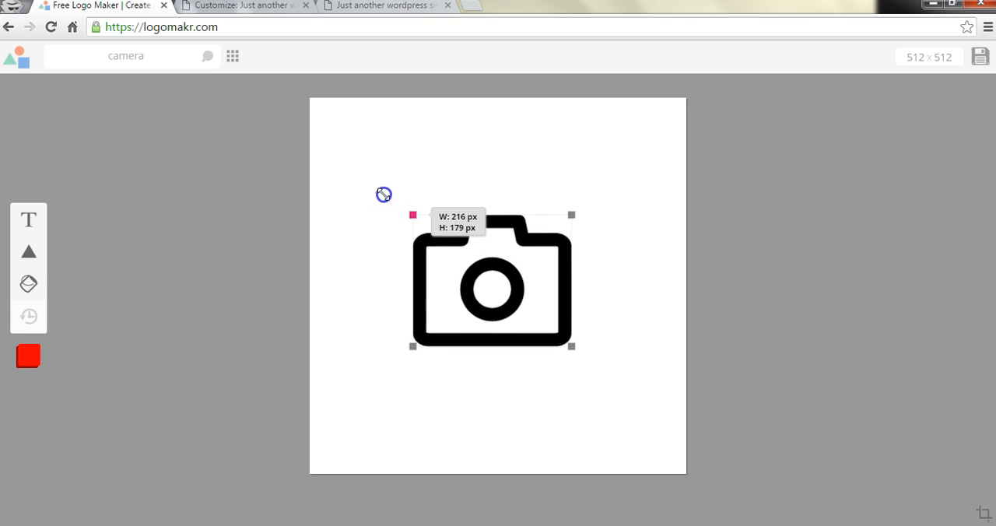
drag(414, 215, 359, 171)
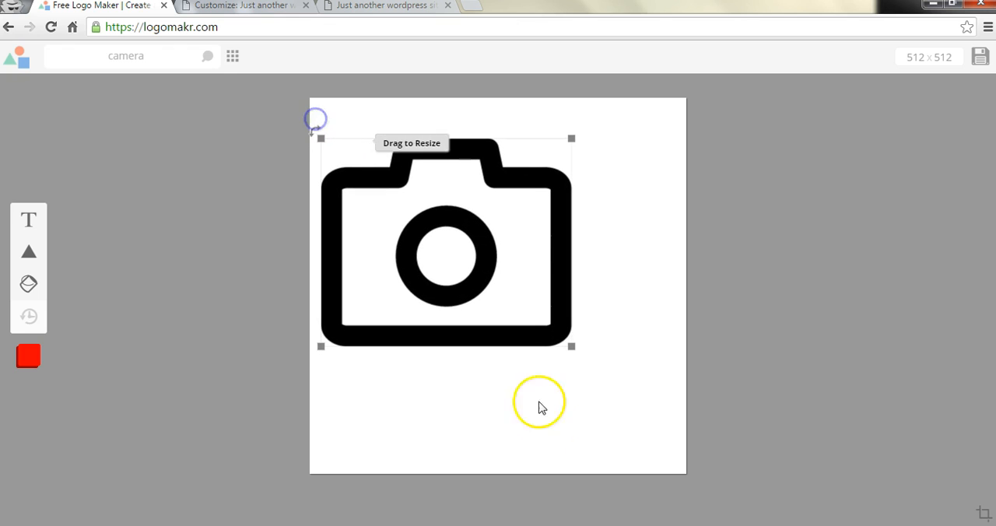
drag(577, 345, 606, 377)
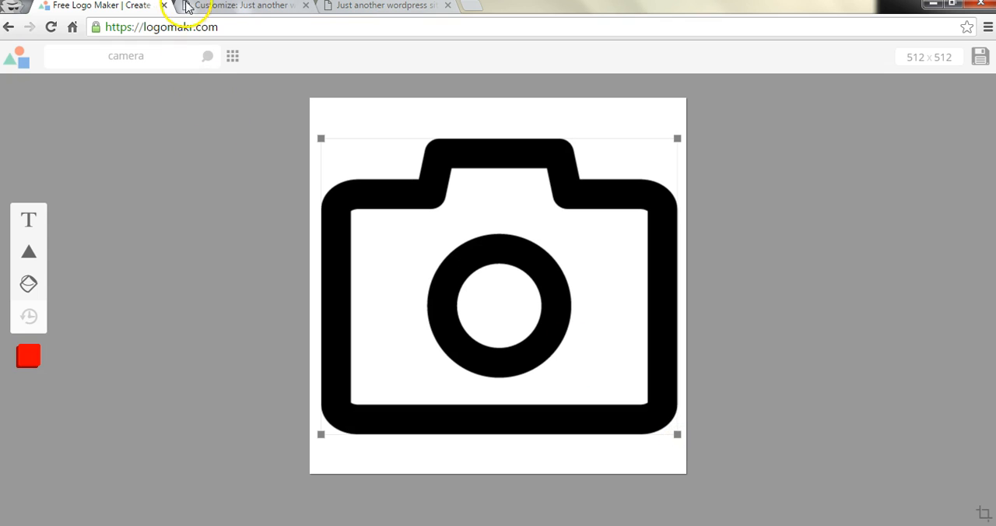
mouse_move(501, 221)
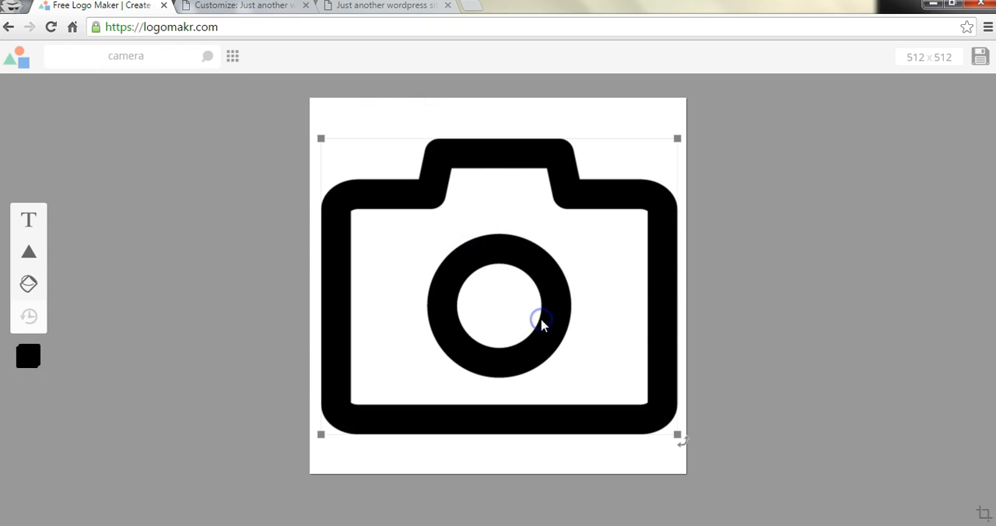
- Recolour the camera icon from black to golden yellow (ffd100) using the colour wheel
click(28, 354)
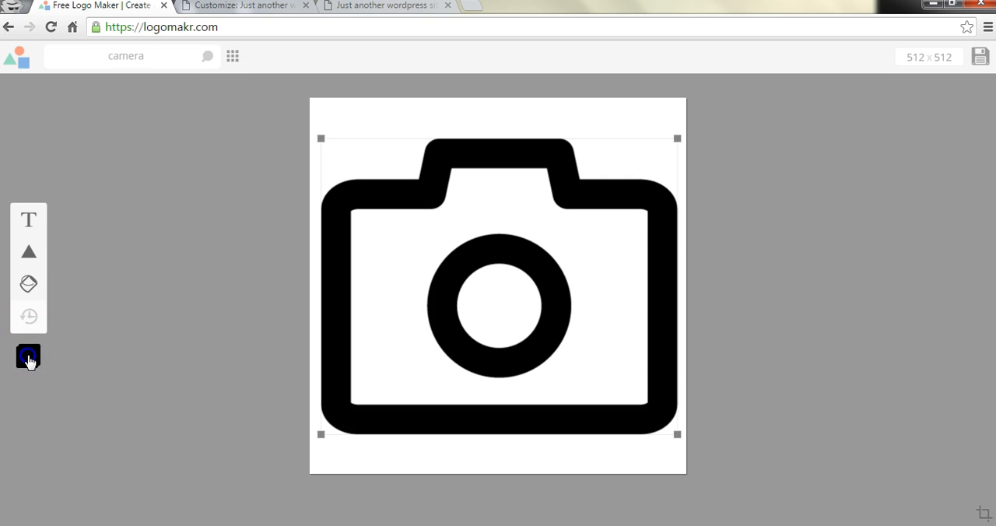
click(28, 356)
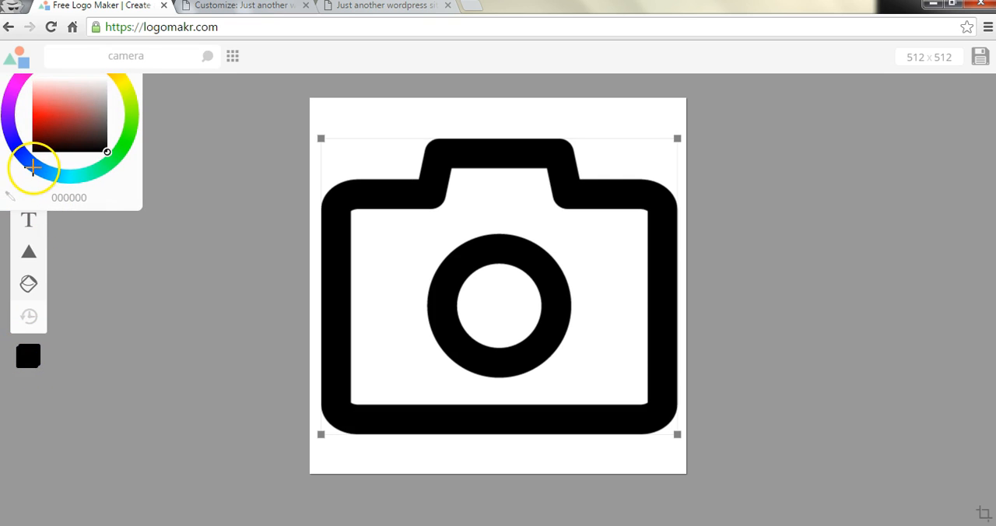
click(17, 79)
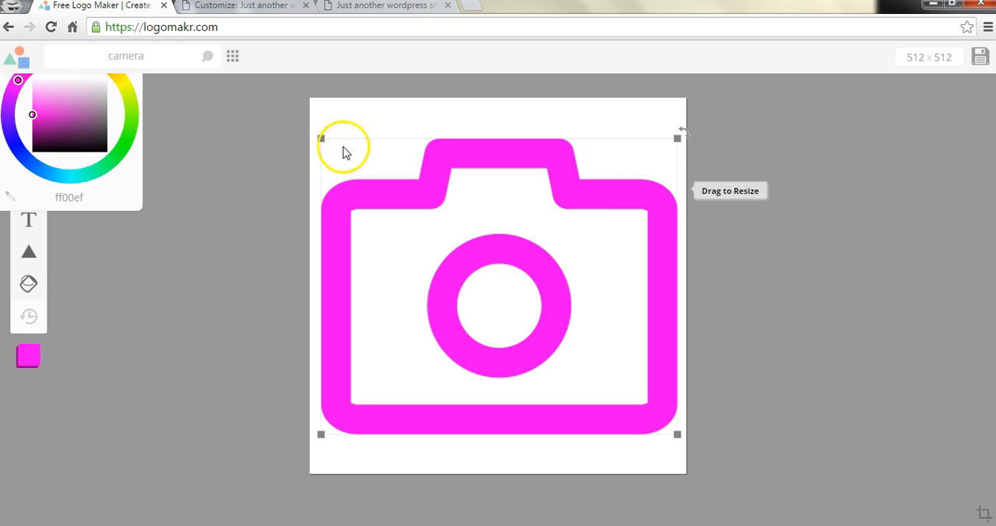
click(132, 96)
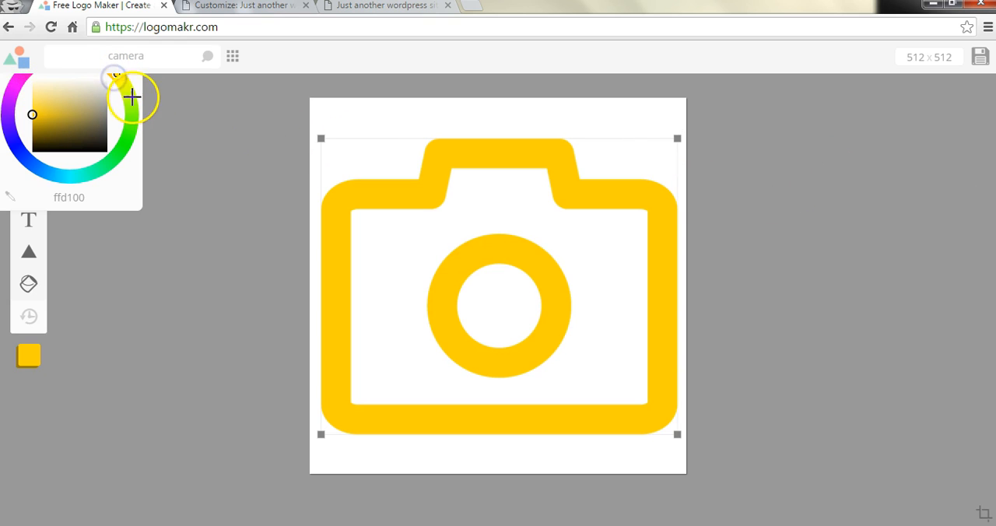
mouse_move(241, 290)
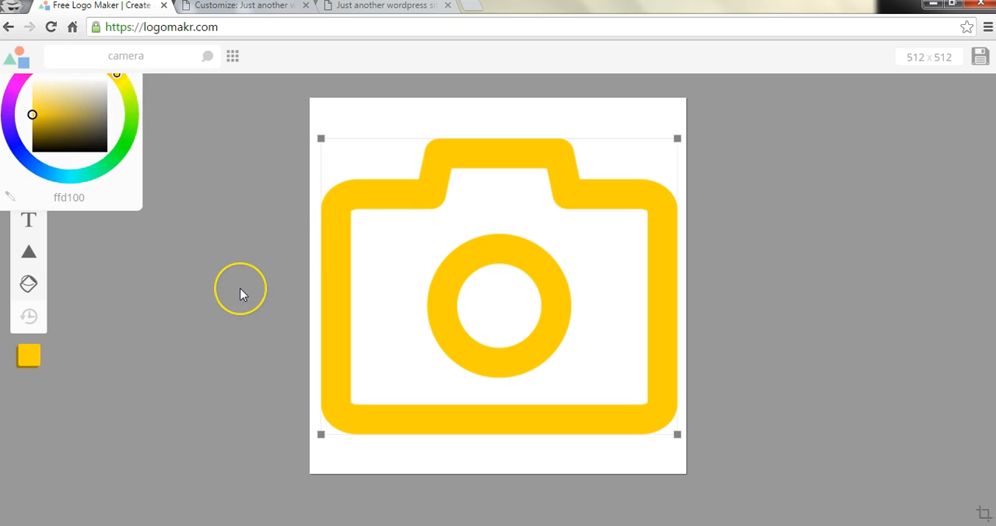
click(242, 294)
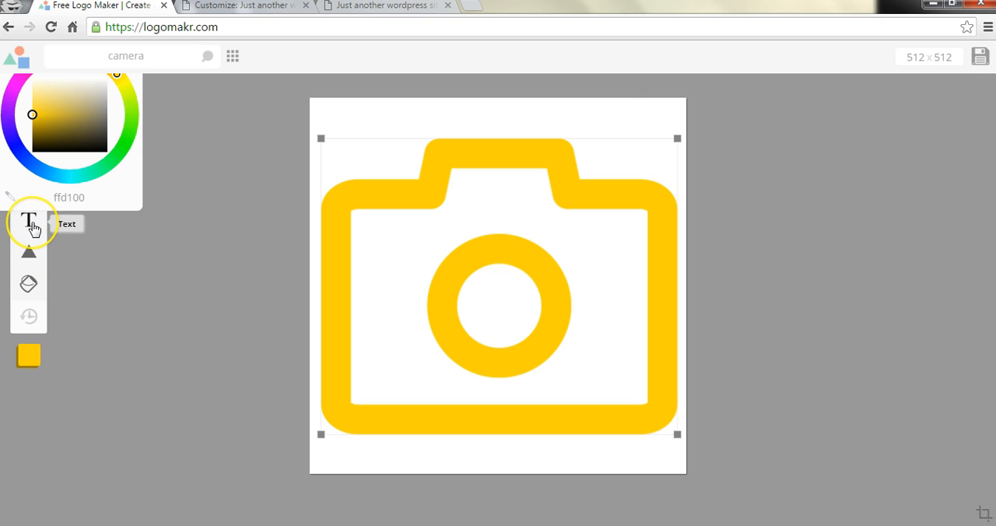
mouse_move(158, 44)
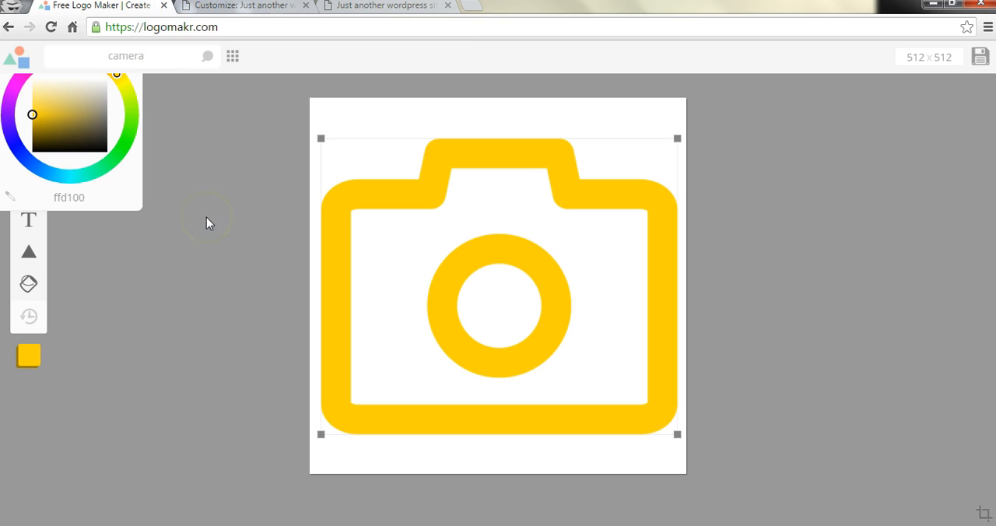
click(38, 143)
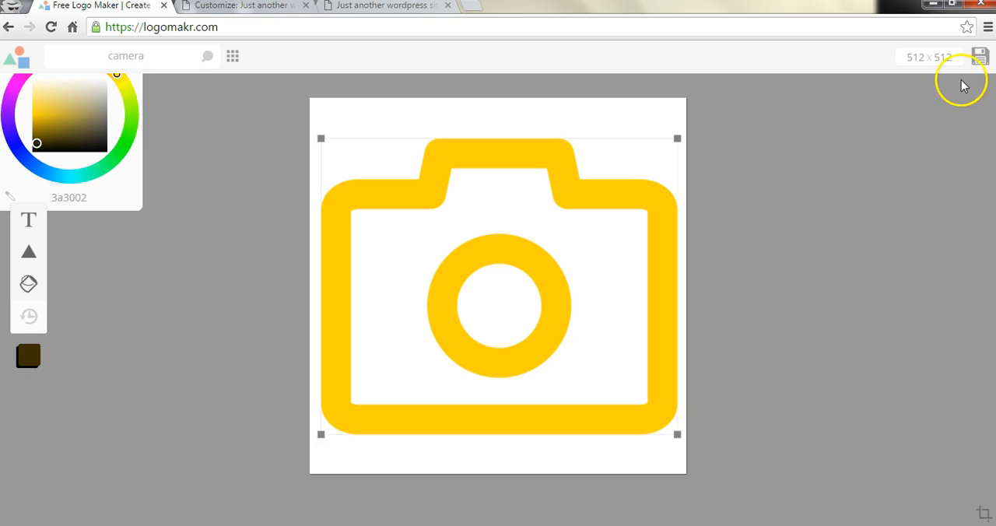
- Save the yellow camera logo, downloading Drawing.png and showing the credit notice
click(980, 56)
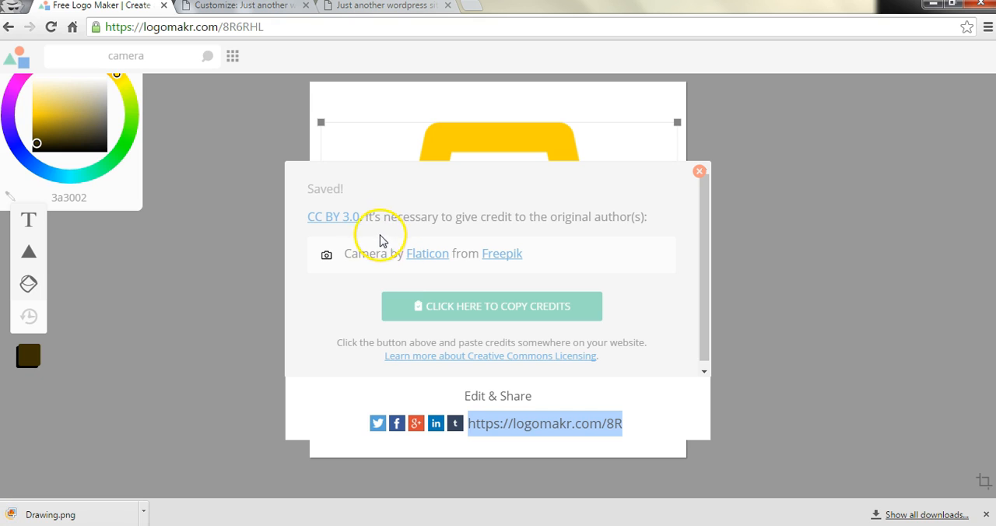
mouse_move(464, 230)
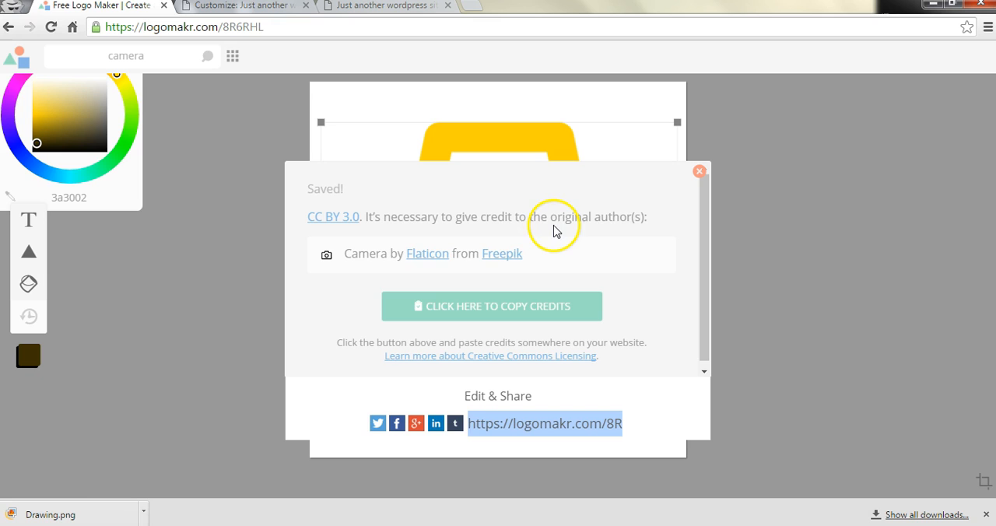
mouse_move(426, 253)
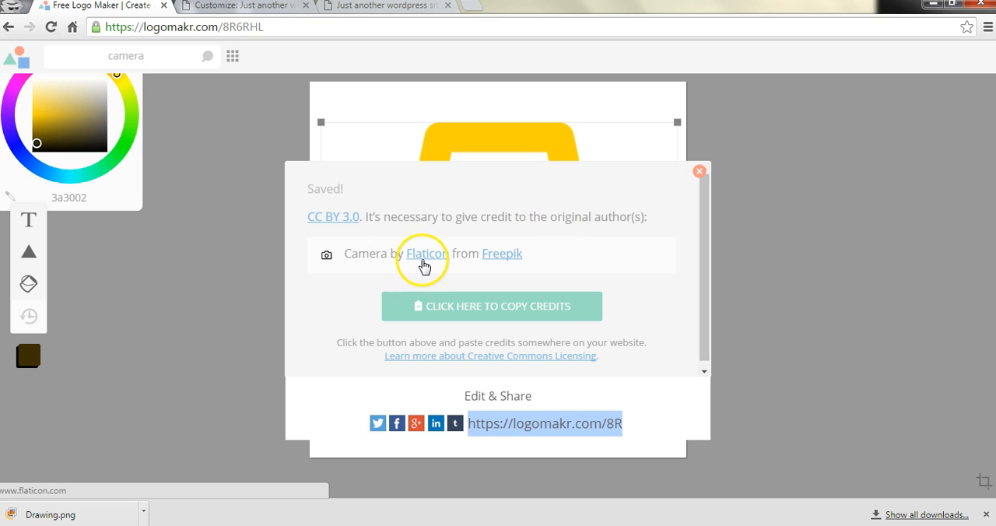
mouse_move(490, 268)
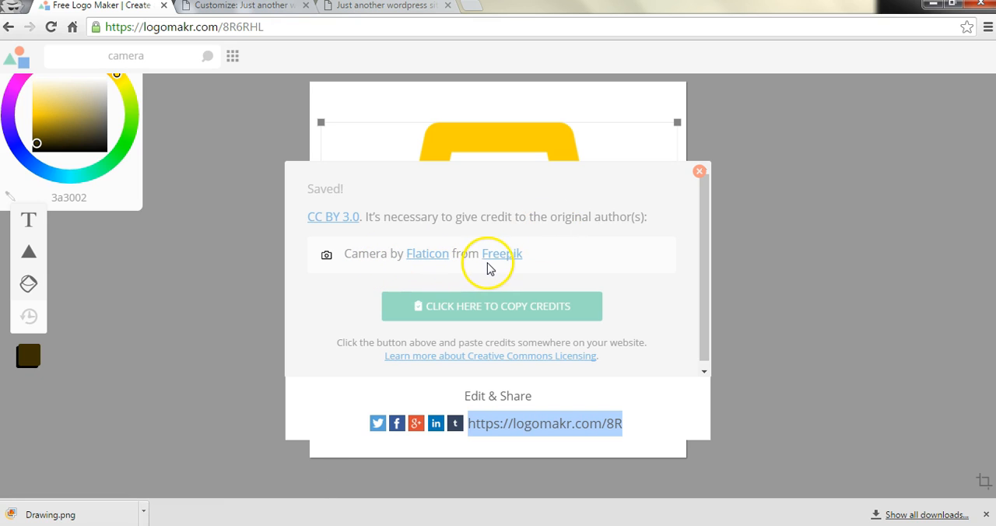
mouse_move(479, 314)
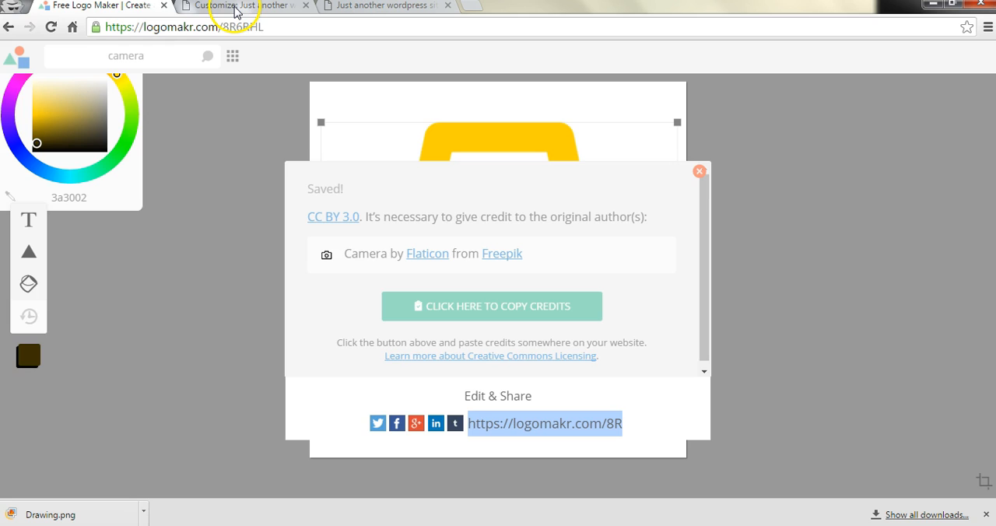
- In the Customizer, start choosing an image for the Site Icon
click(242, 6)
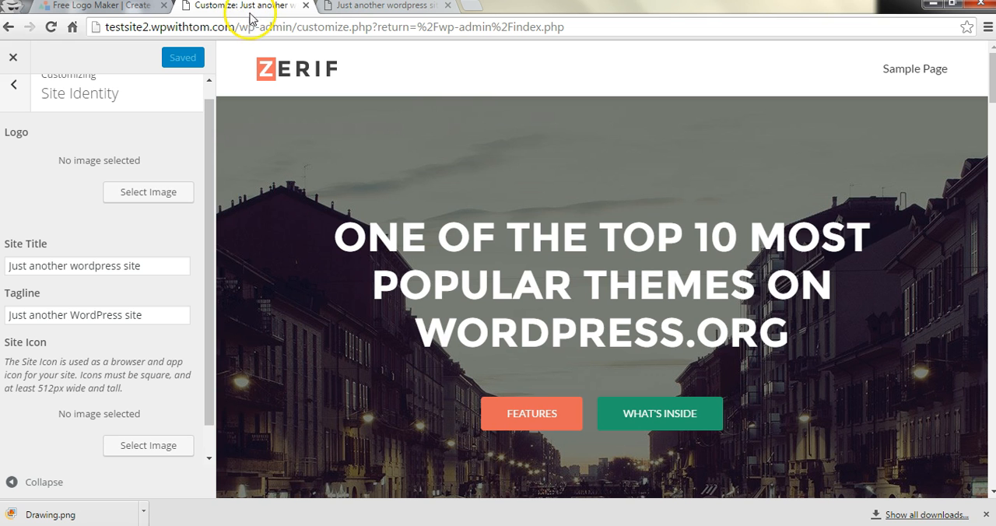
mouse_move(148, 445)
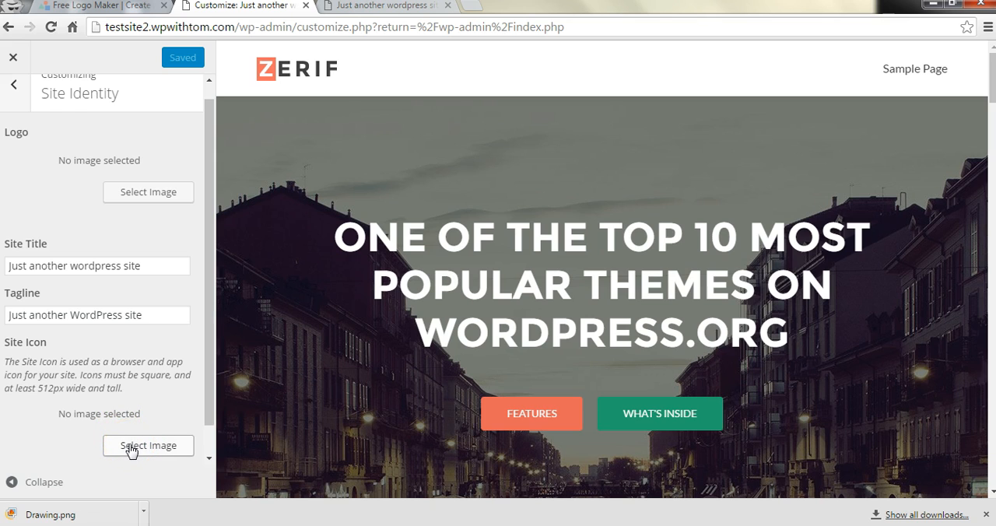
click(148, 445)
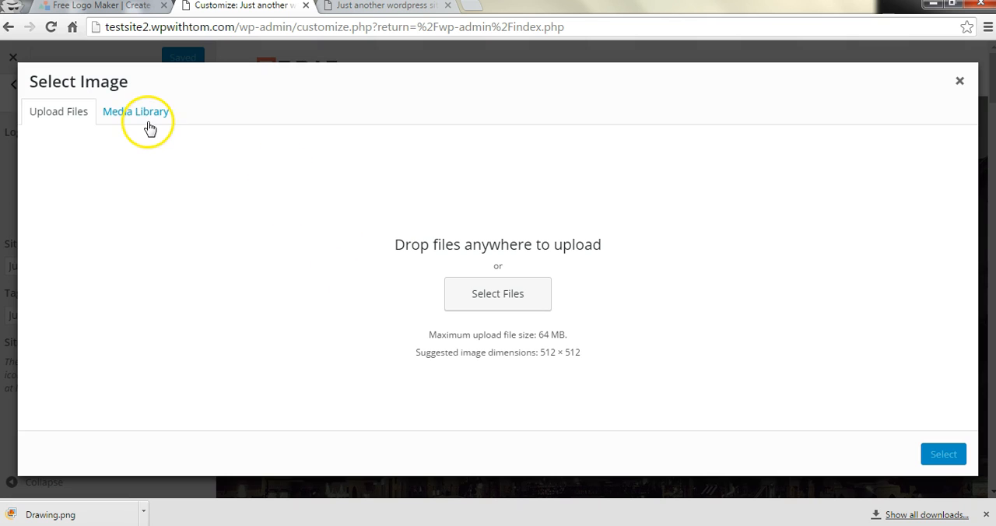
- Glance at the Media Library, return to Upload Files and browse the computer for an image
click(136, 112)
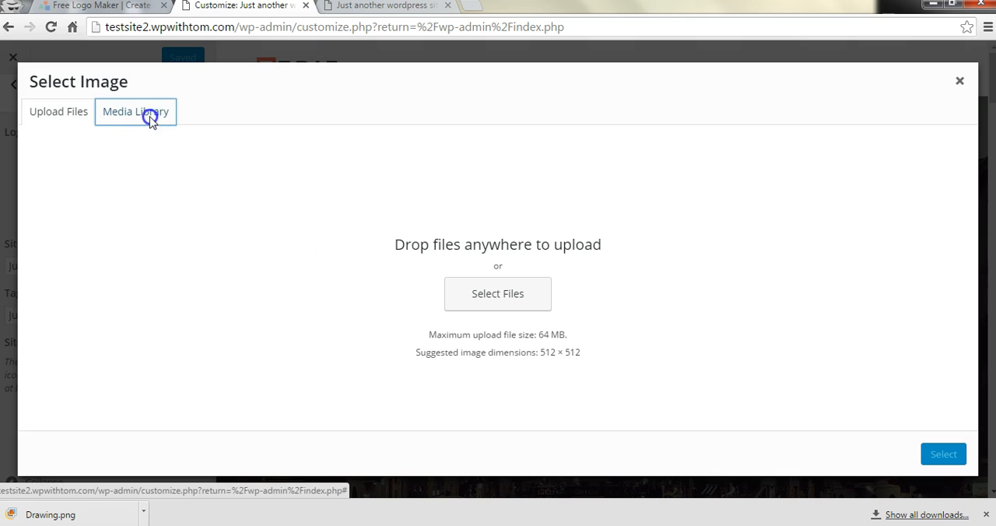
click(135, 112)
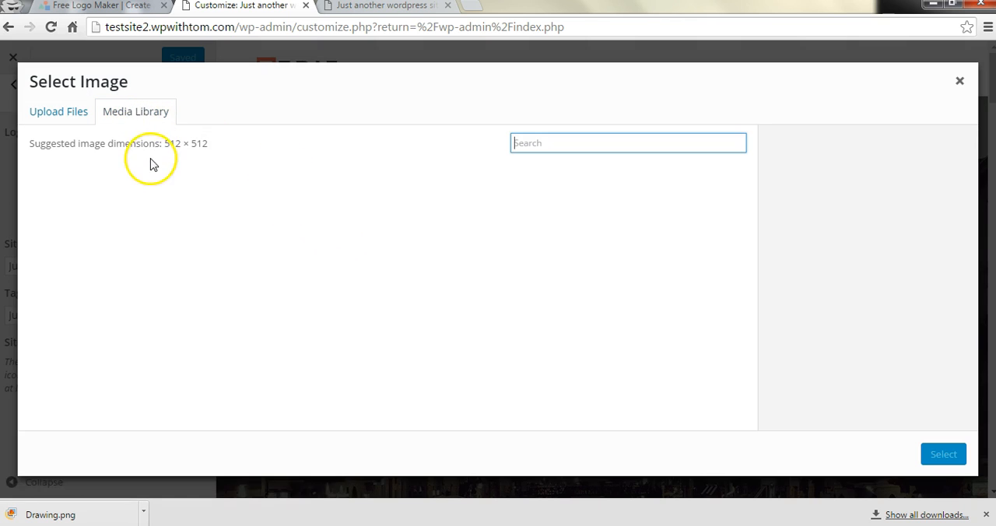
click(59, 112)
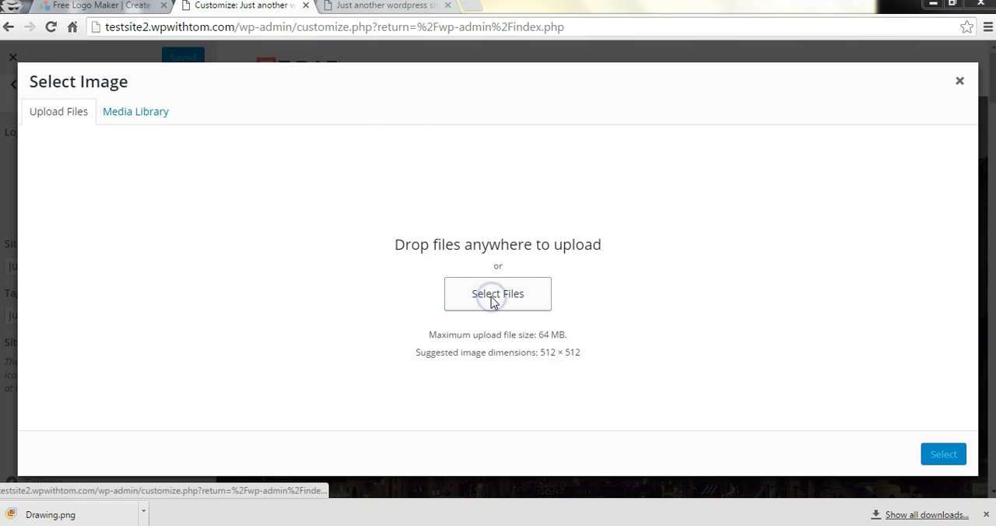
click(498, 293)
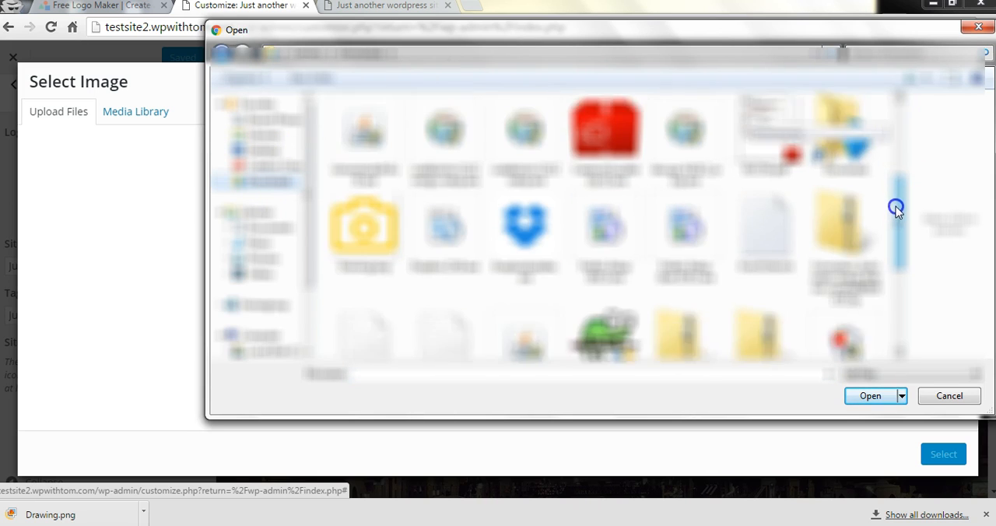
- Upload Drawing.png and select the yellow camera image as the site icon
click(870, 395)
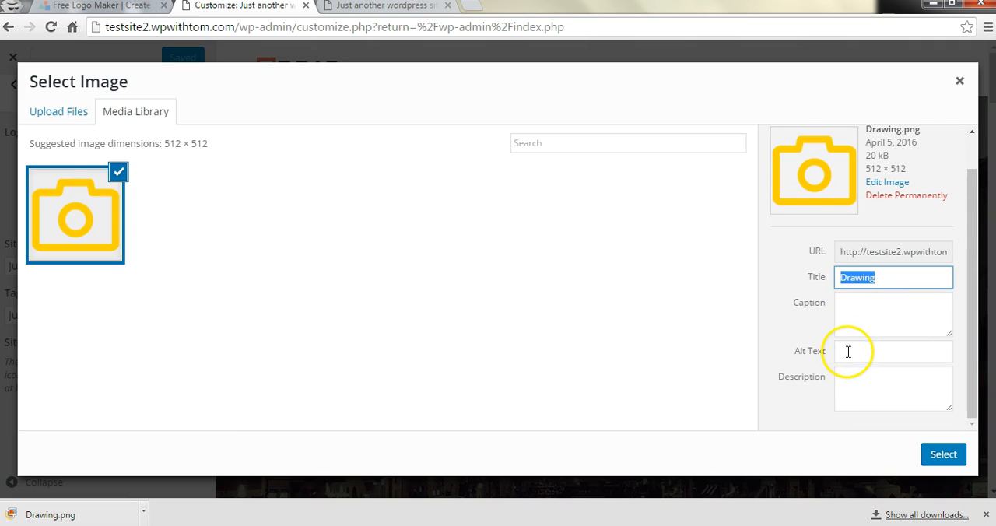
click(943, 455)
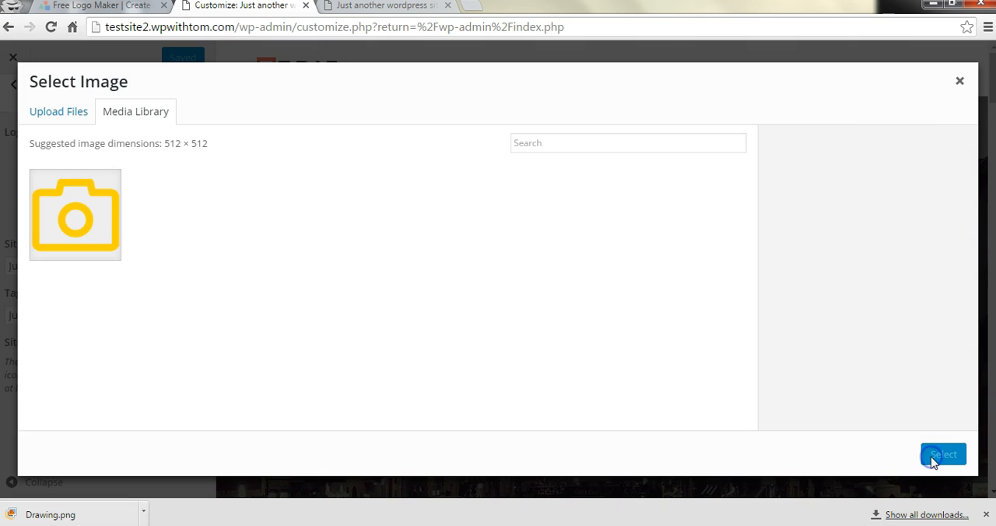
click(943, 455)
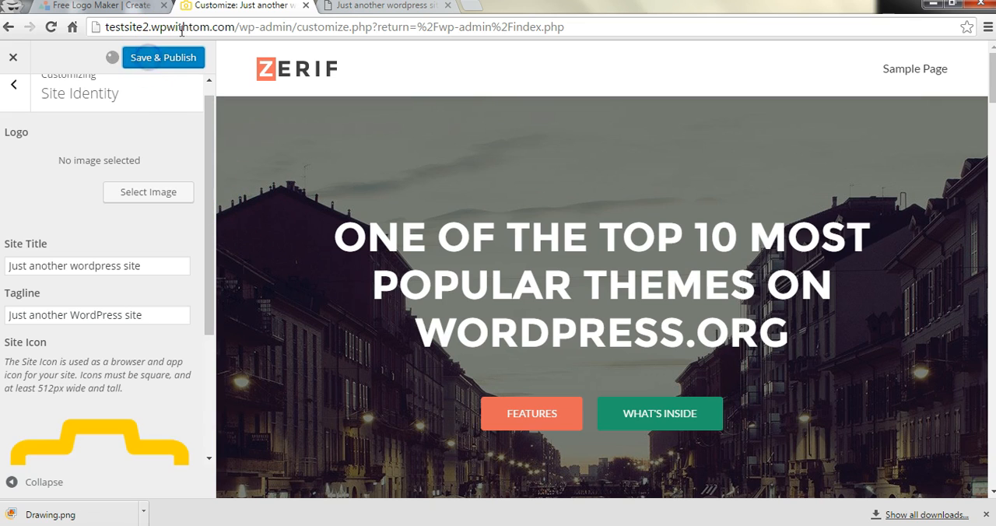
- Save & Publish the Customizer changes with the yellow camera site icon
click(161, 56)
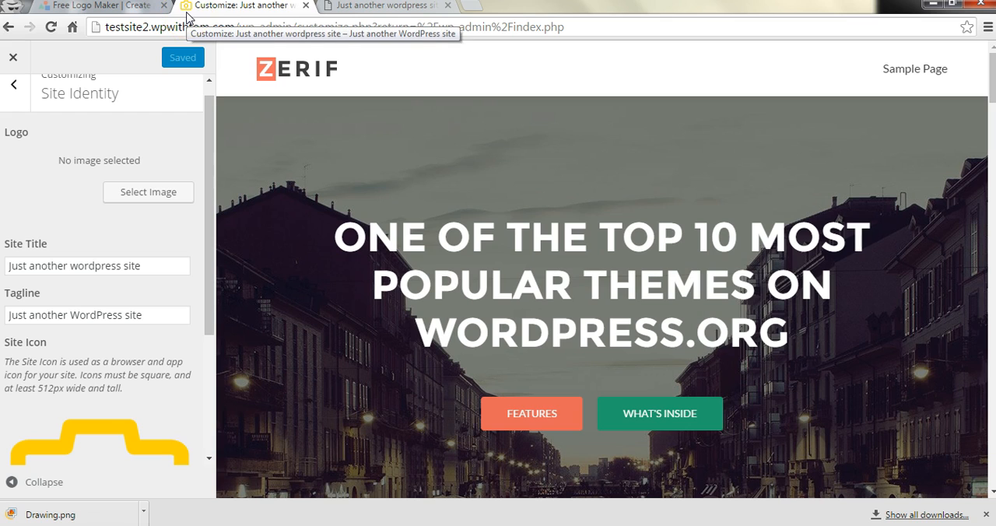
mouse_move(350, 10)
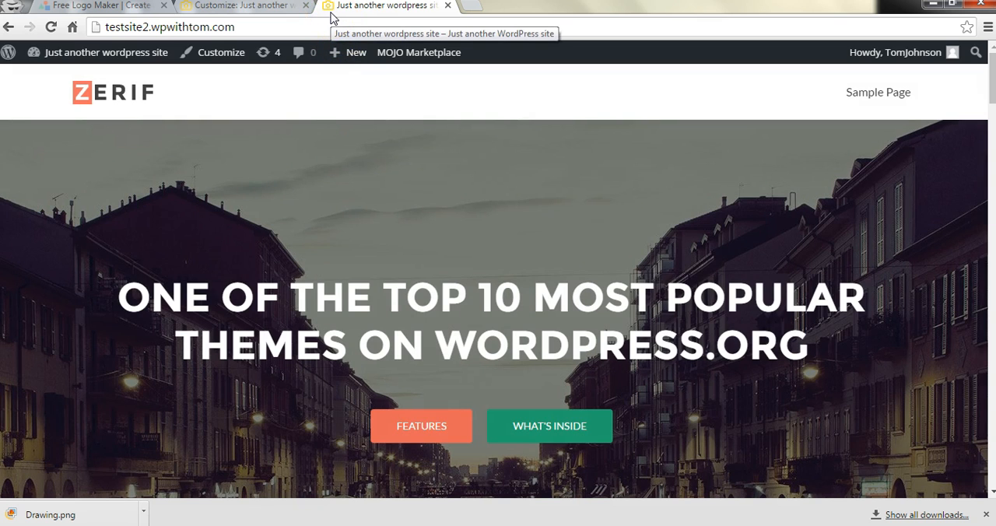
mouse_move(535, 287)
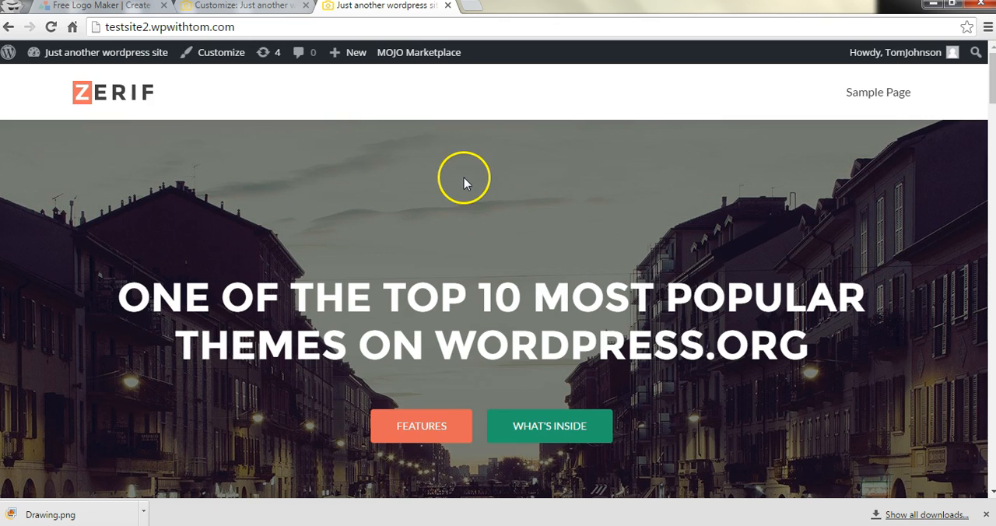
mouse_move(454, 180)
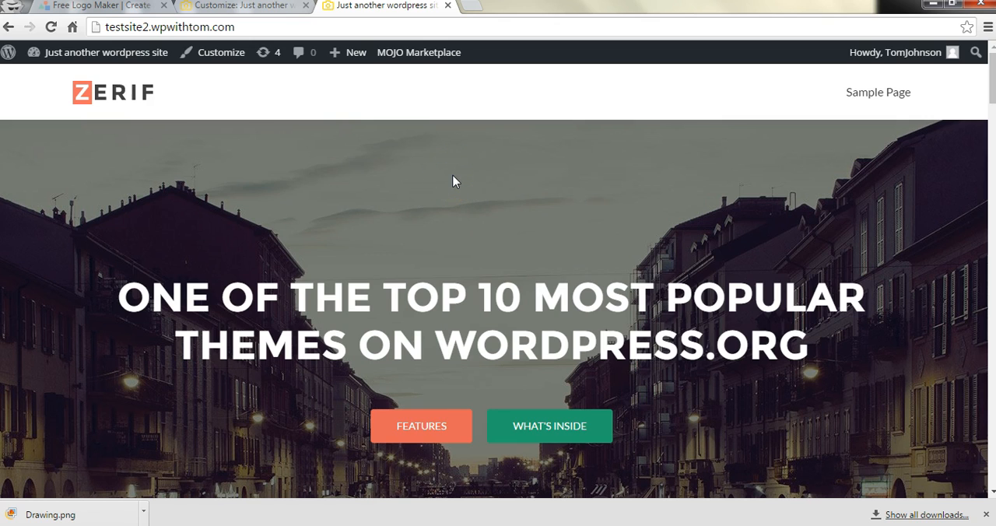